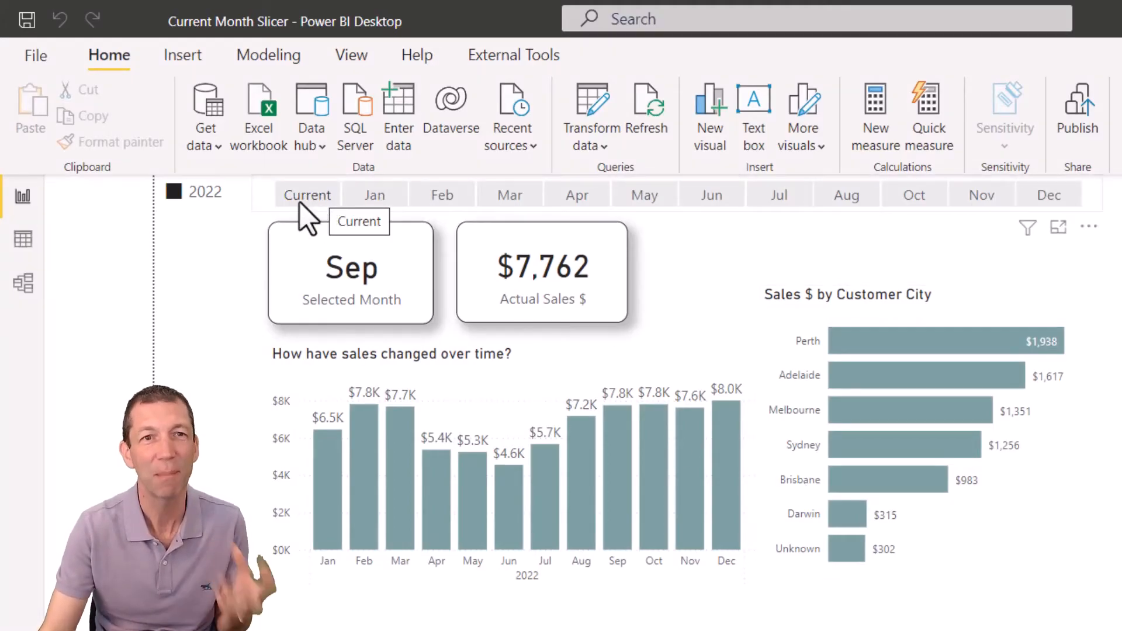
# Step: Select Current in the slicer and set TodaysDateTESTING to 12/10/2022
pyautogui.click(307, 194)
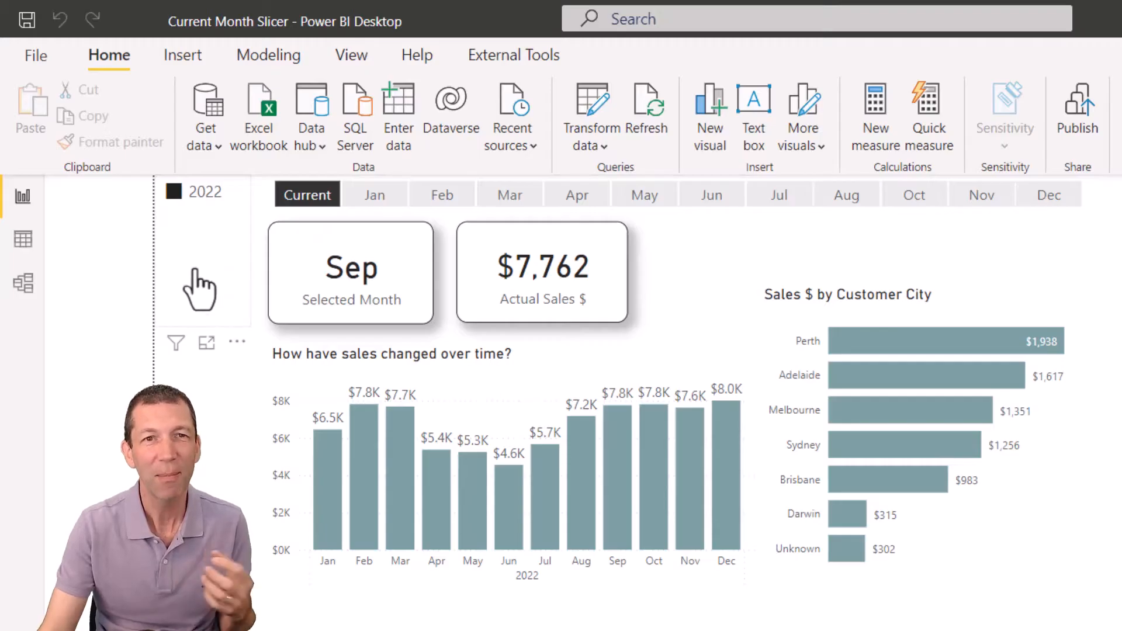
pyautogui.moveTo(590, 118)
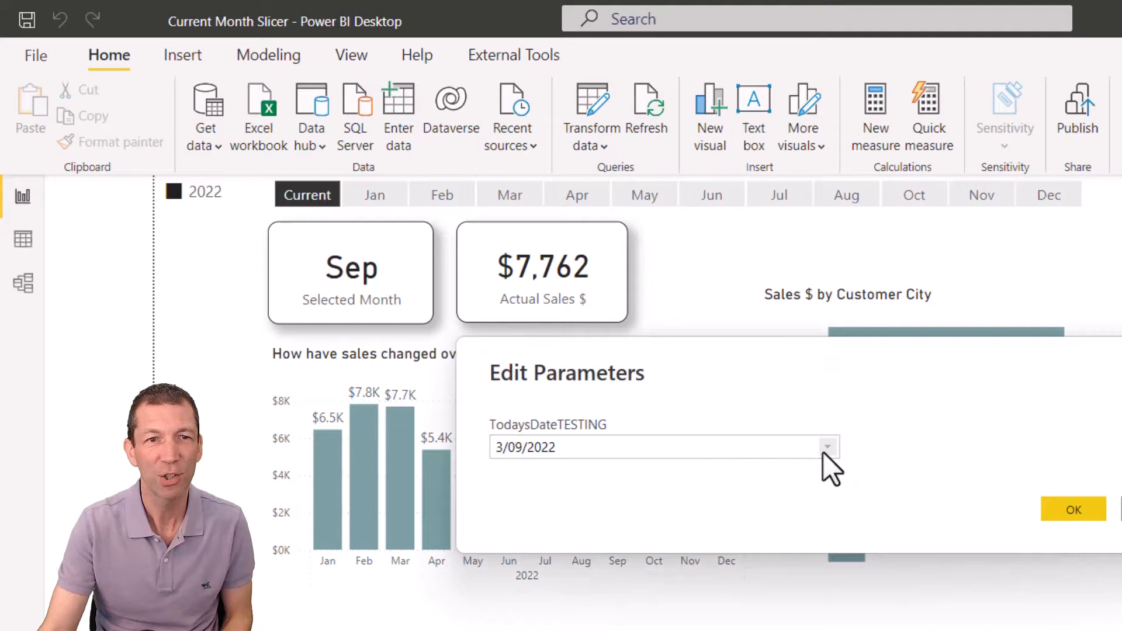
pyautogui.click(827, 446)
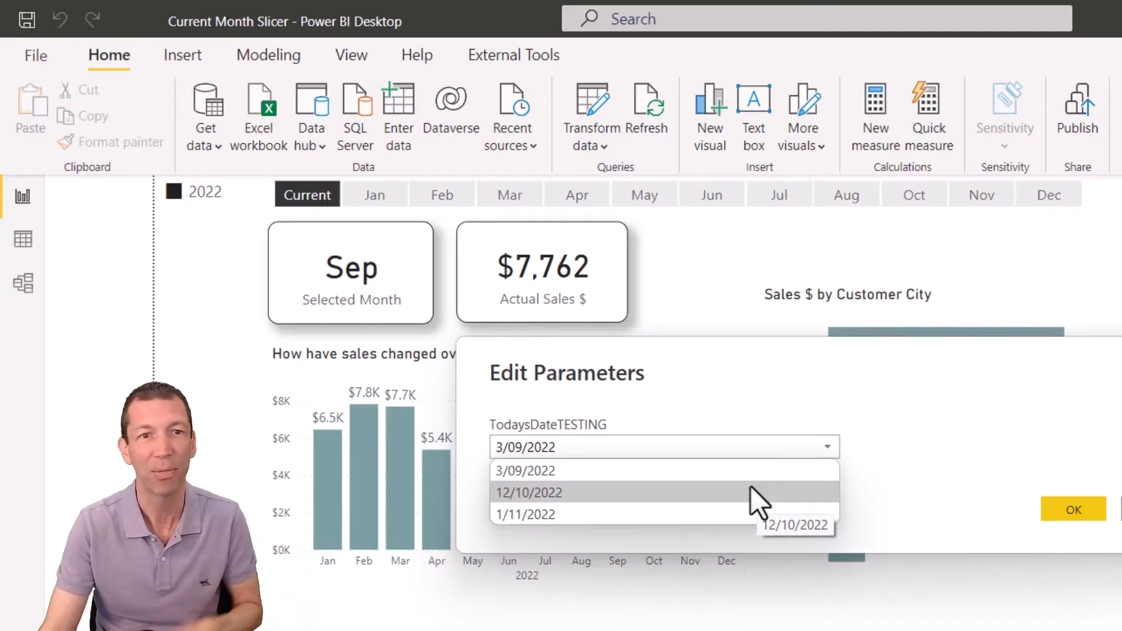
pyautogui.click(528, 492)
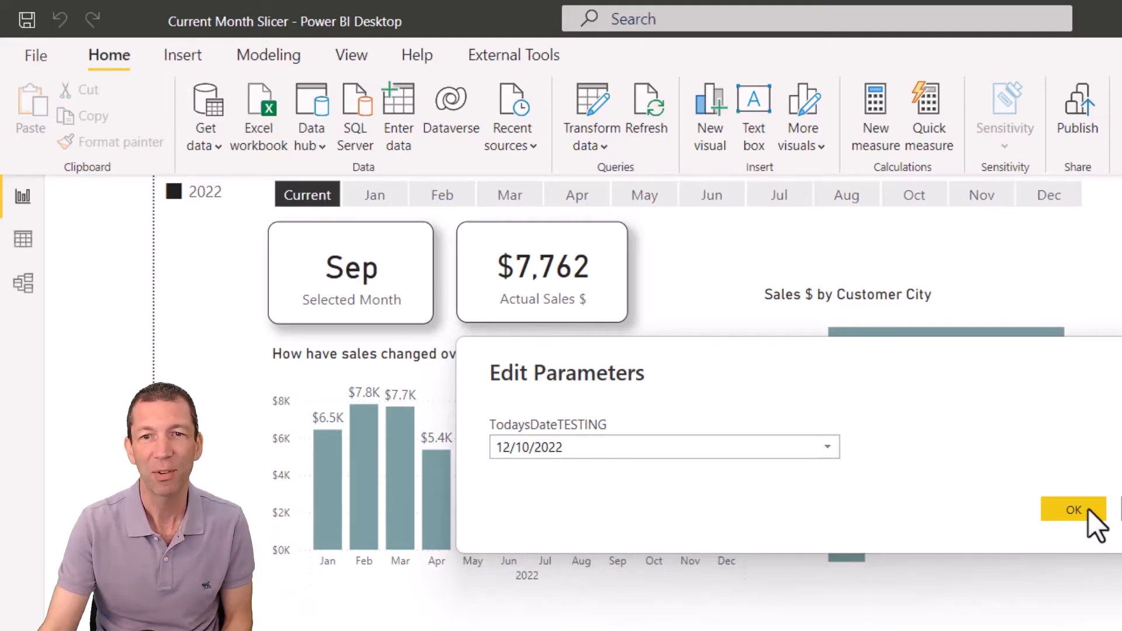
pyautogui.click(1073, 509)
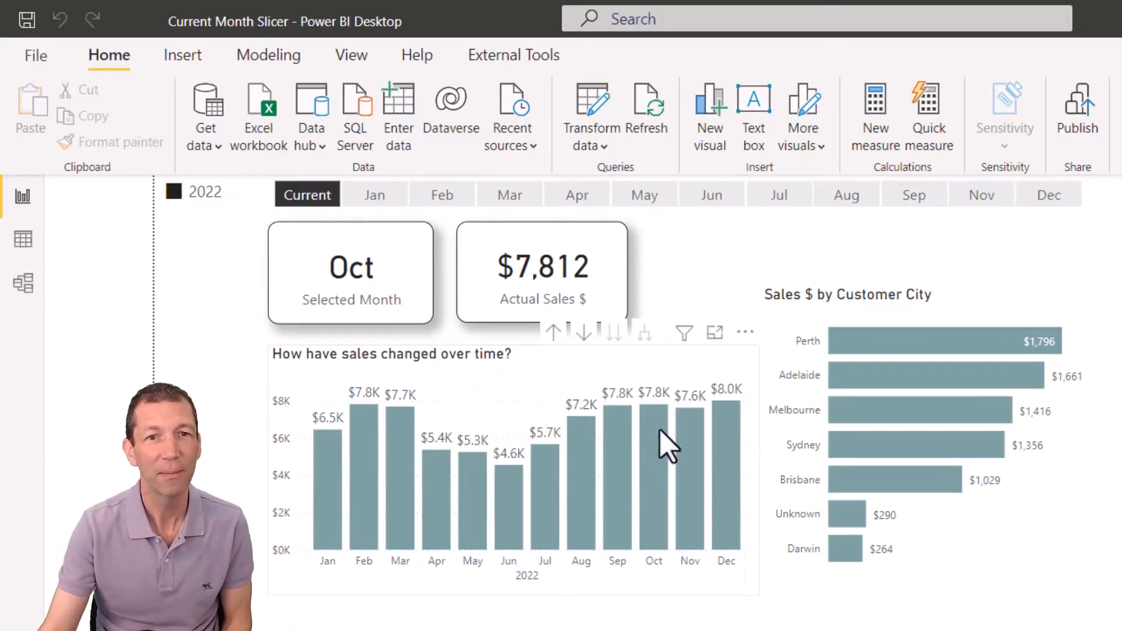
pyautogui.moveTo(669, 529)
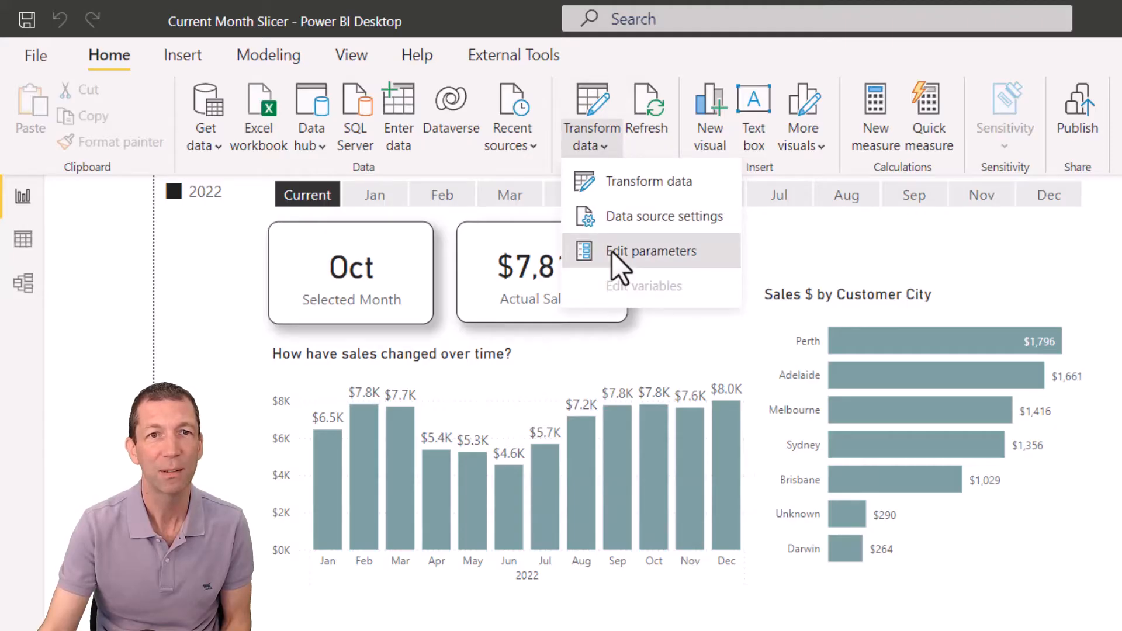
# Step: Change the TodaysDateTESTING parameter to 1/11/2022 and apply it
pyautogui.click(649, 251)
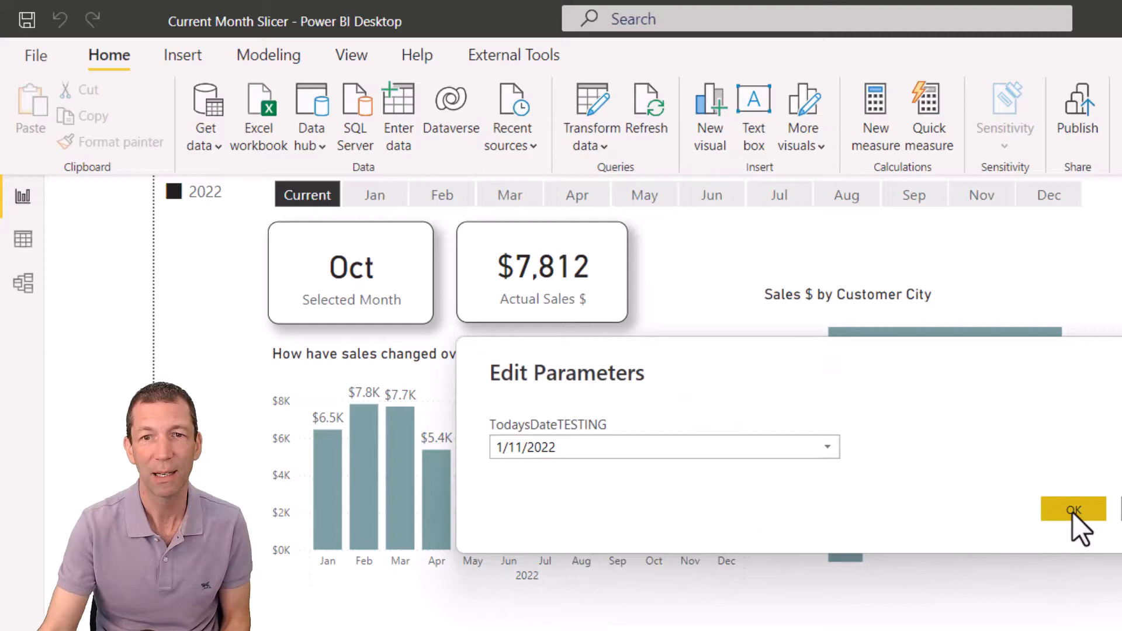
pyautogui.click(1073, 509)
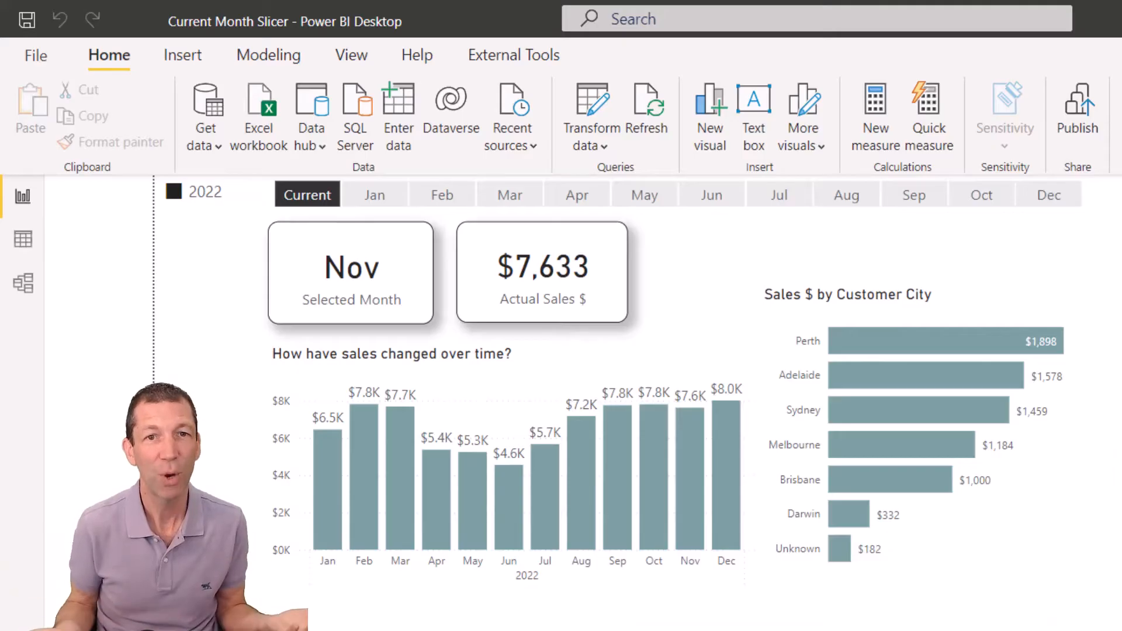
pyautogui.moveTo(587, 343)
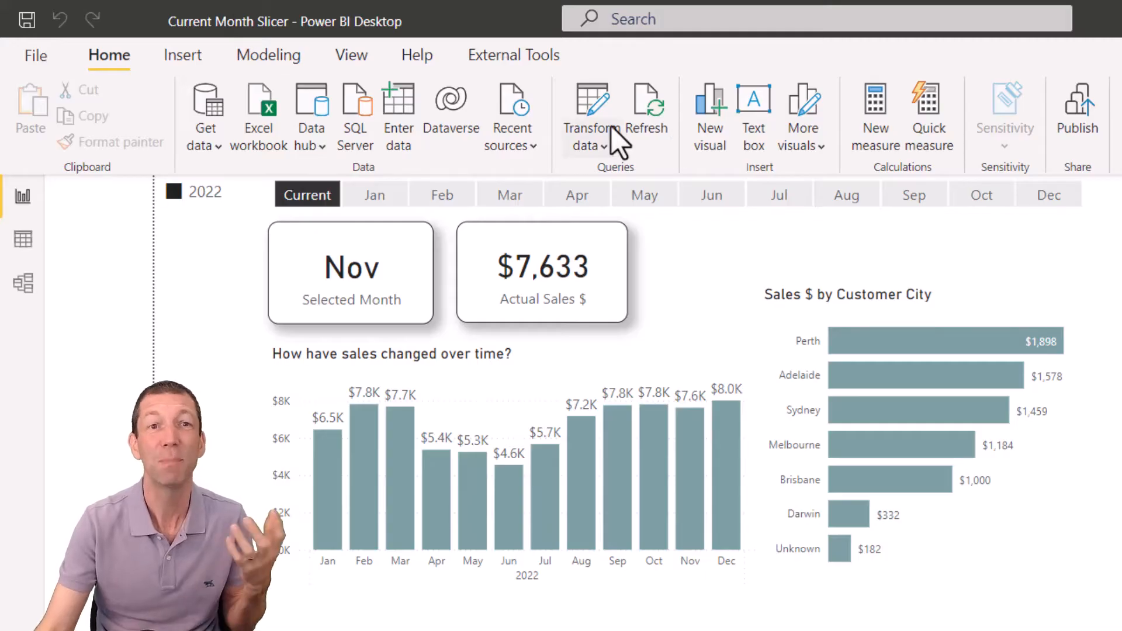
# Step: Open the Calendar query, inspect Weeks/Months Since Current columns, then select Added Conditional Column
pyautogui.click(588, 115)
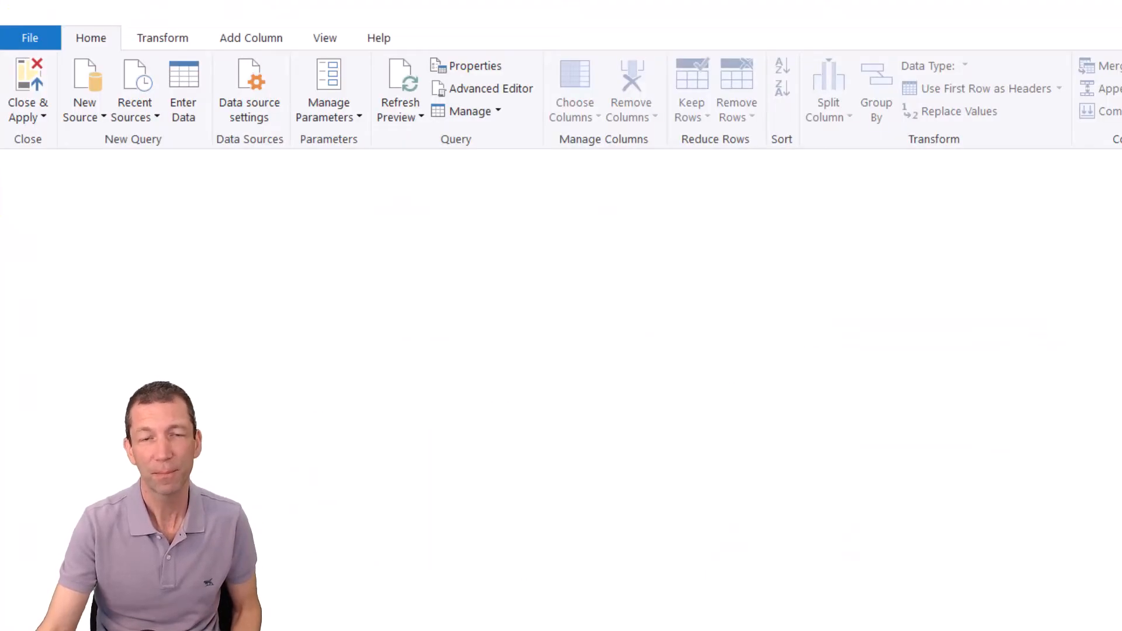
pyautogui.click(63, 233)
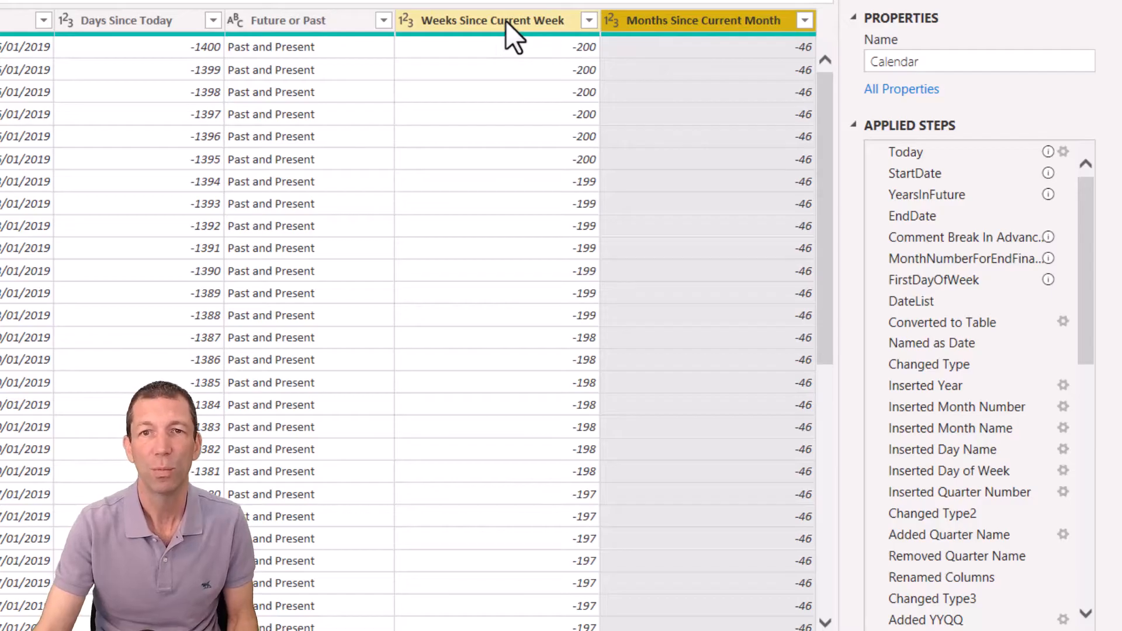
pyautogui.click(492, 20)
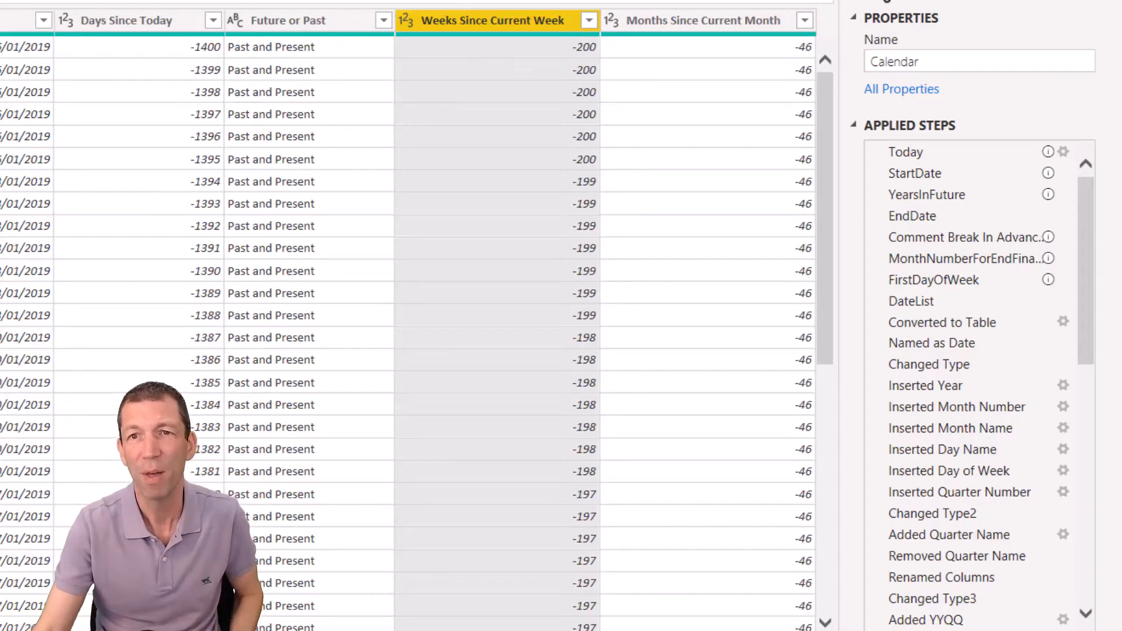
pyautogui.click(705, 20)
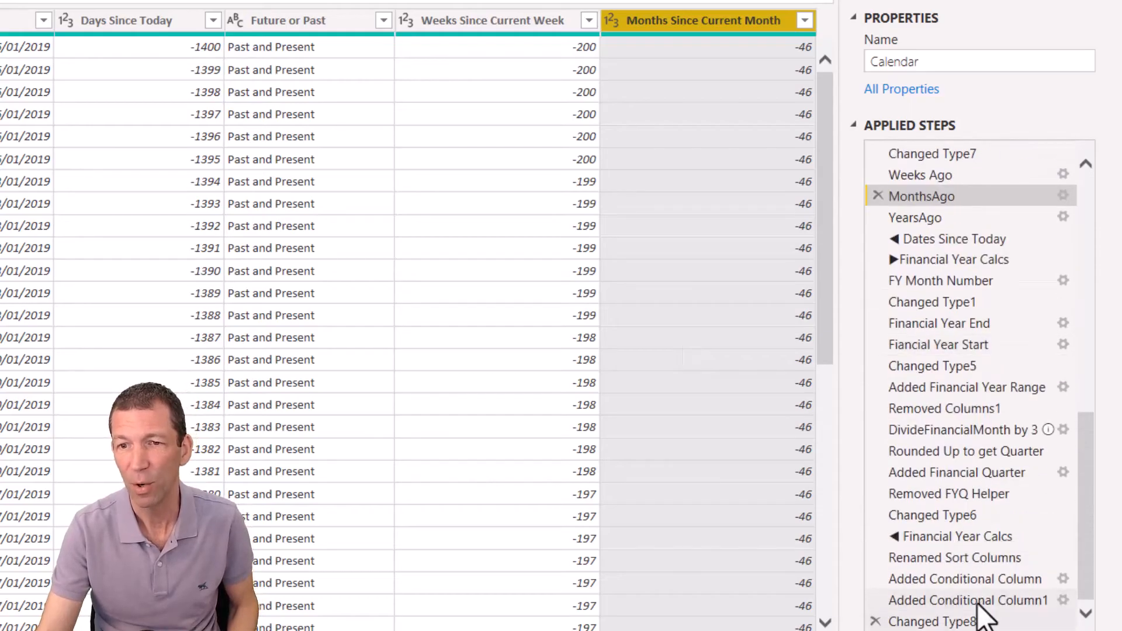
pyautogui.click(965, 578)
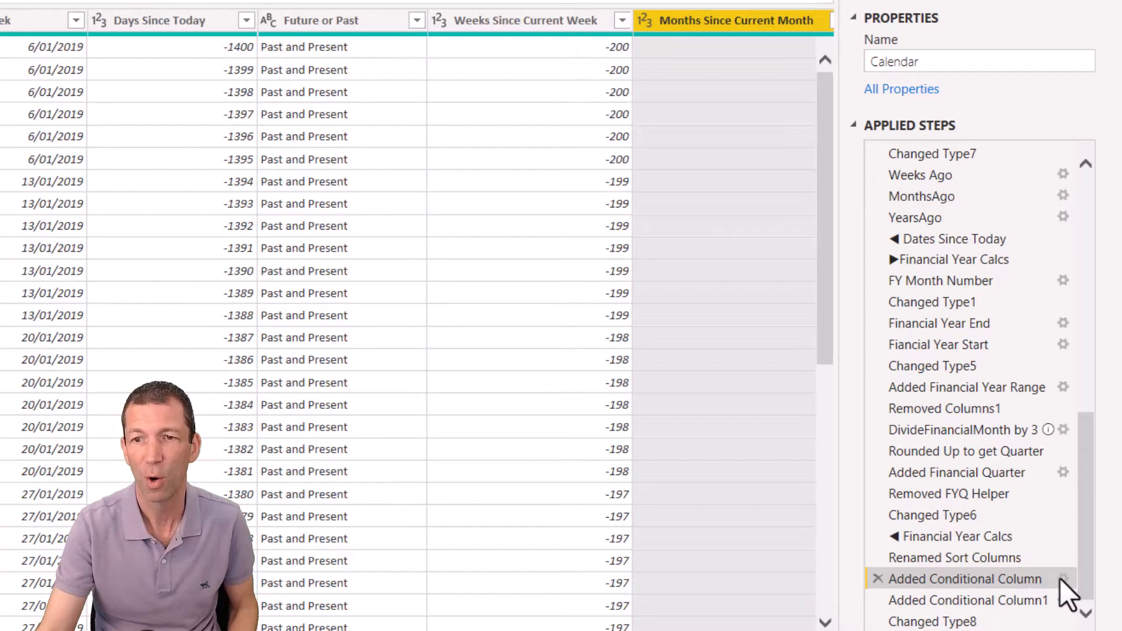
# Step: Review the Month with Current rule and the Sort By for Month with Current rule
pyautogui.doubleClick(963, 579)
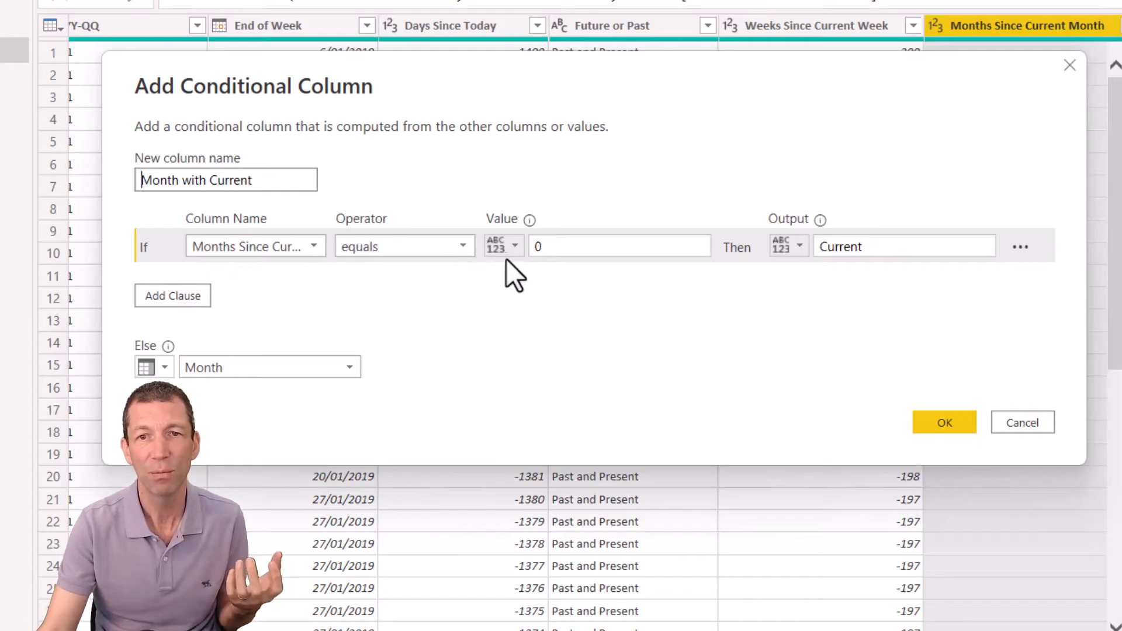
pyautogui.click(903, 246)
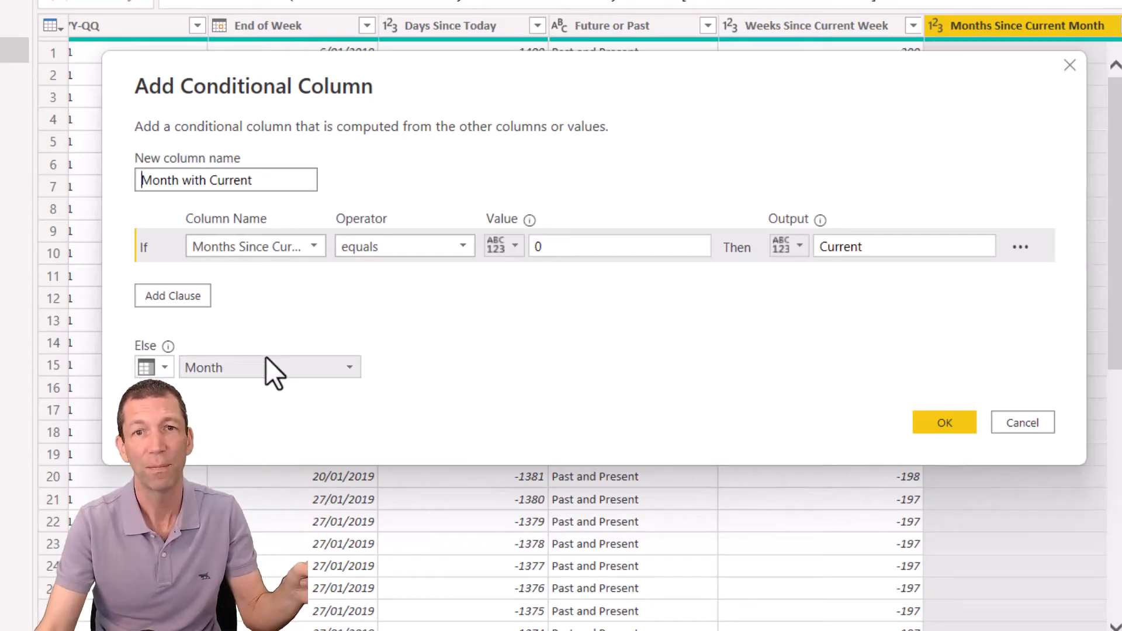
pyautogui.click(943, 421)
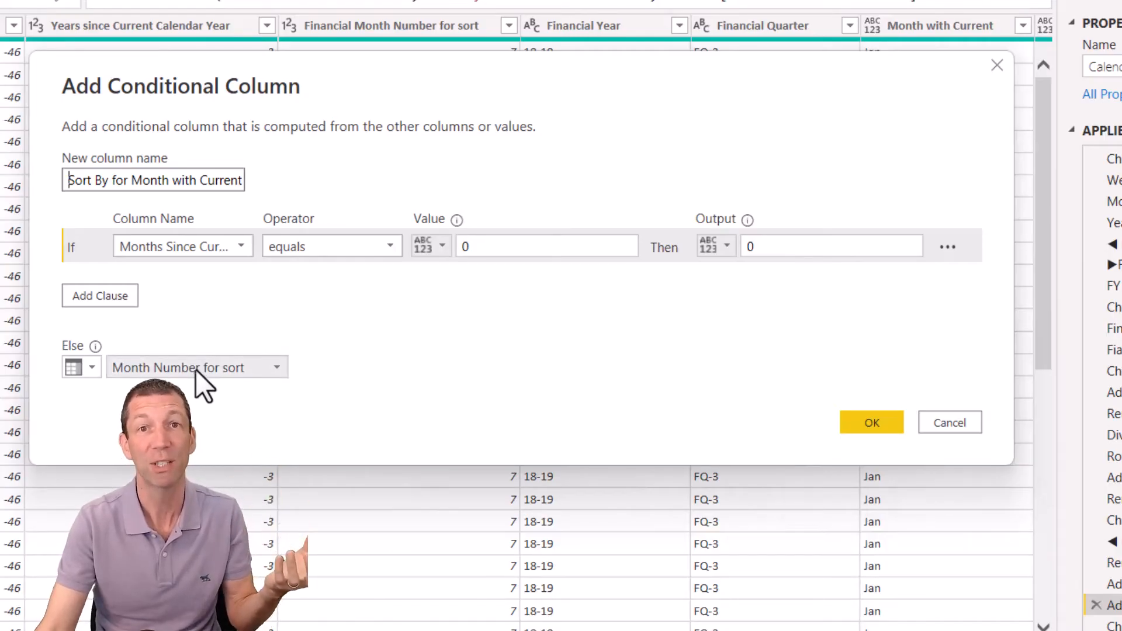
pyautogui.click(869, 422)
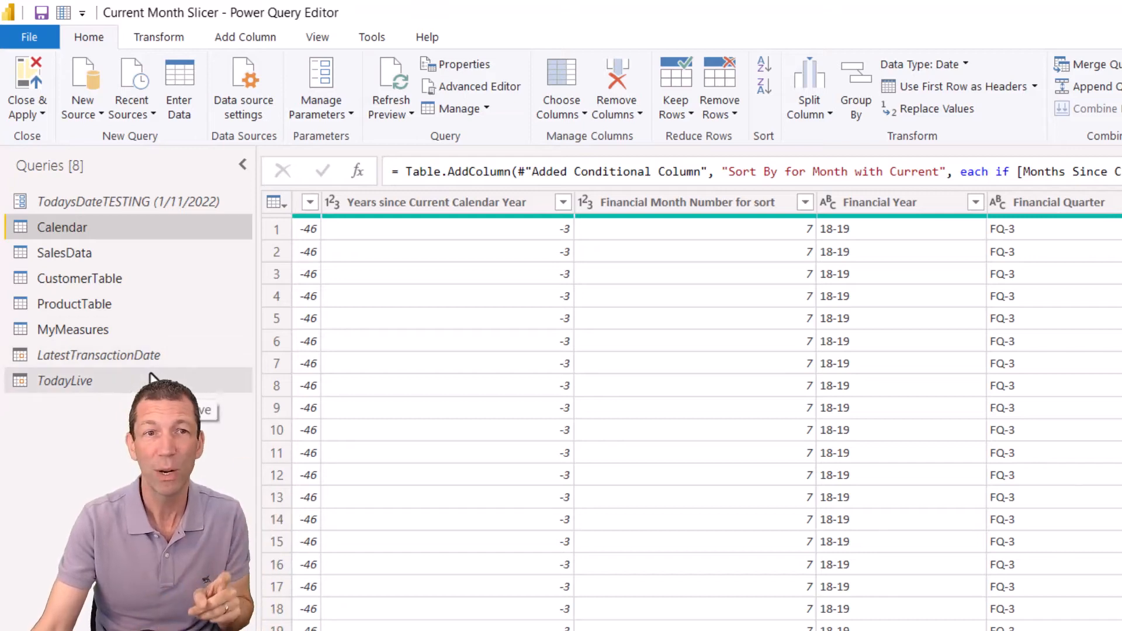
pyautogui.moveTo(223, 355)
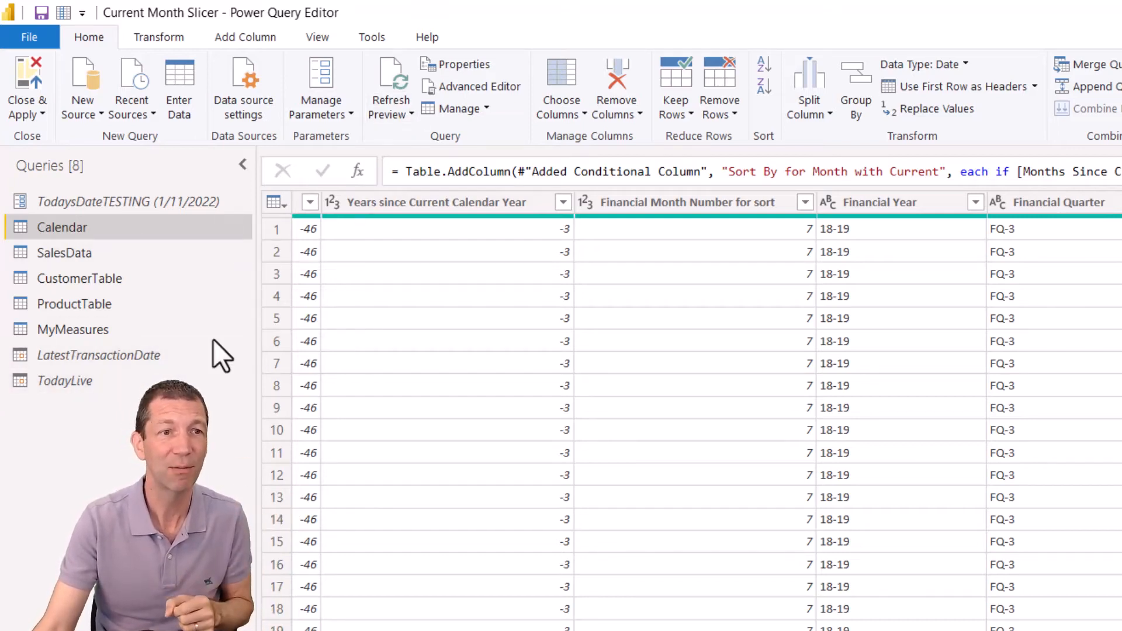
# Step: View TodayLive (7/11/2022), then LatestTransactionDate (25/10/2023)
pyautogui.click(64, 379)
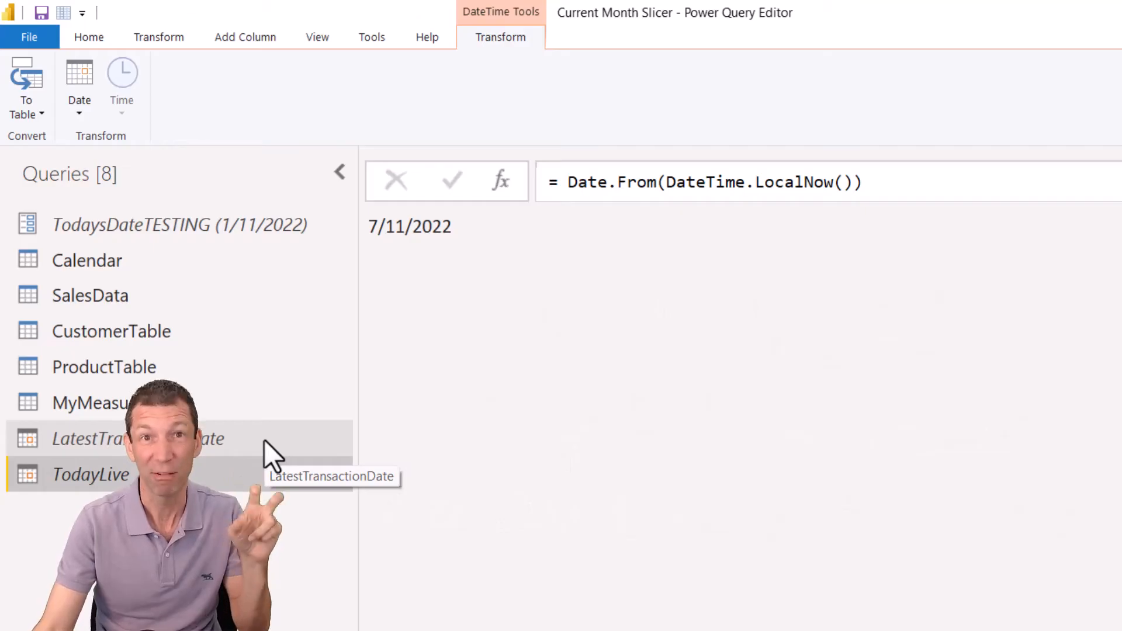
pyautogui.click(144, 439)
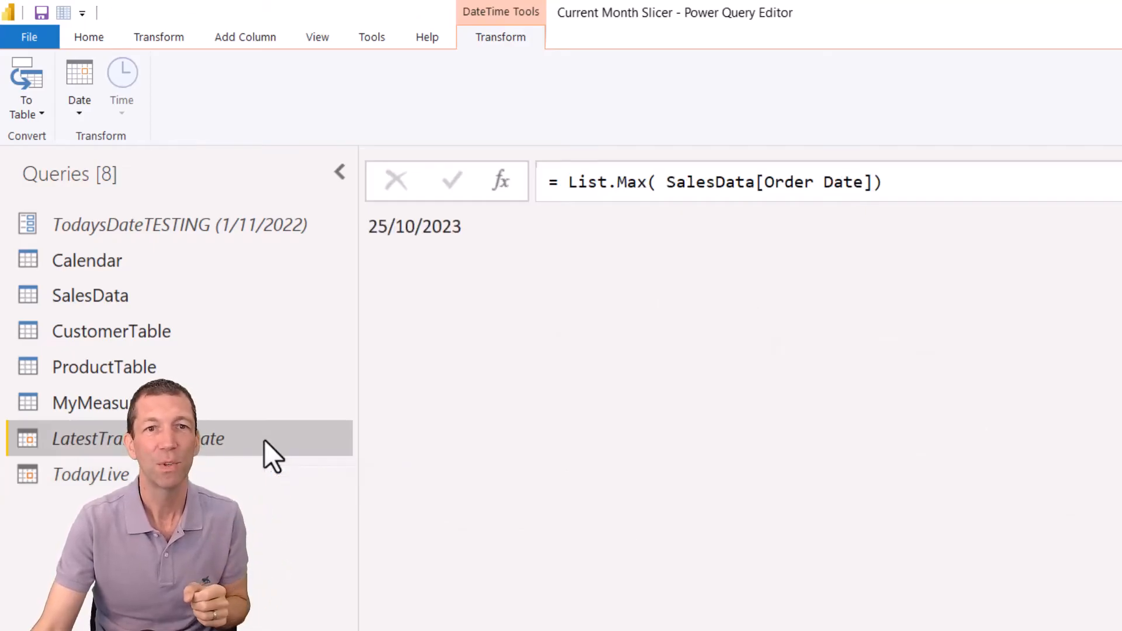
pyautogui.moveTo(870, 222)
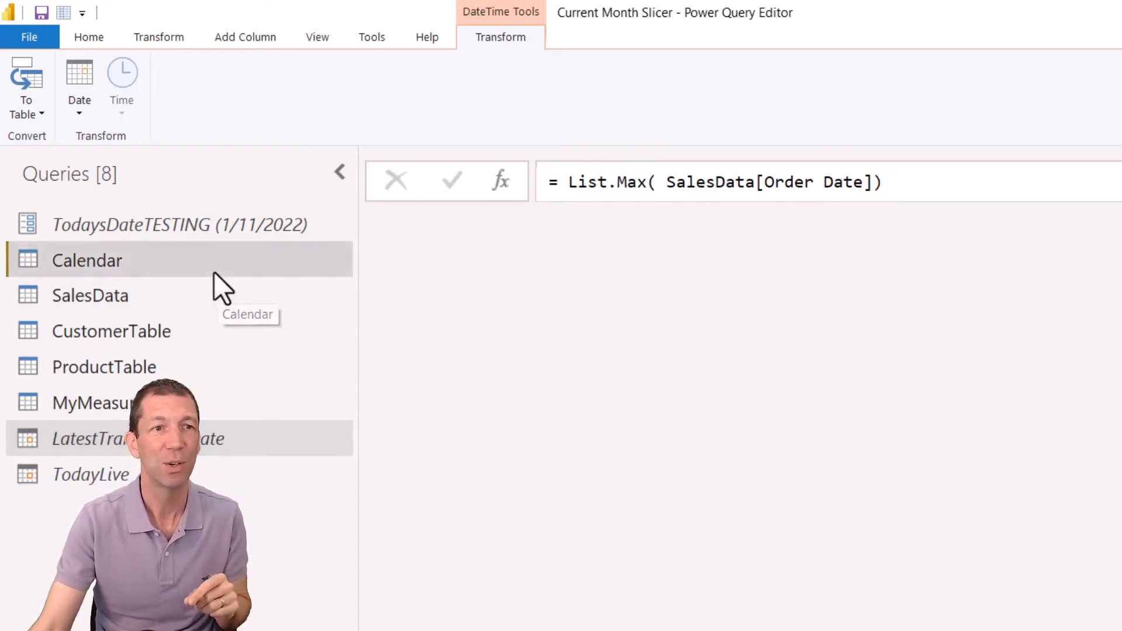
# Step: Inspect the Calendar code where Today uses TodaysDateTESTING, then close the Advanced Editor
pyautogui.click(87, 259)
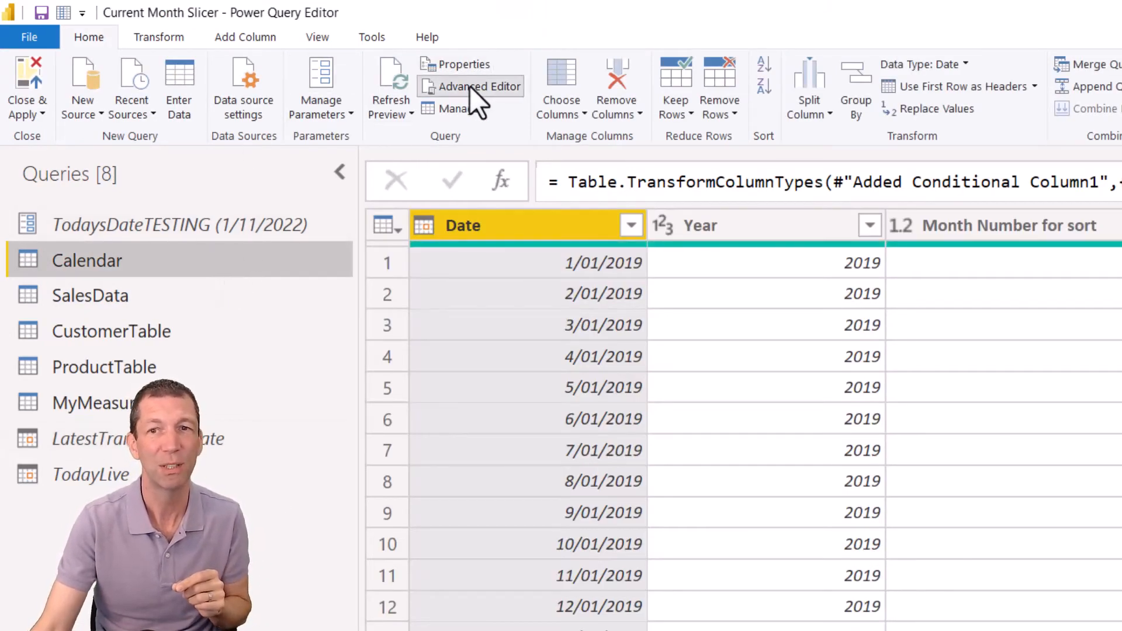
pyautogui.click(478, 86)
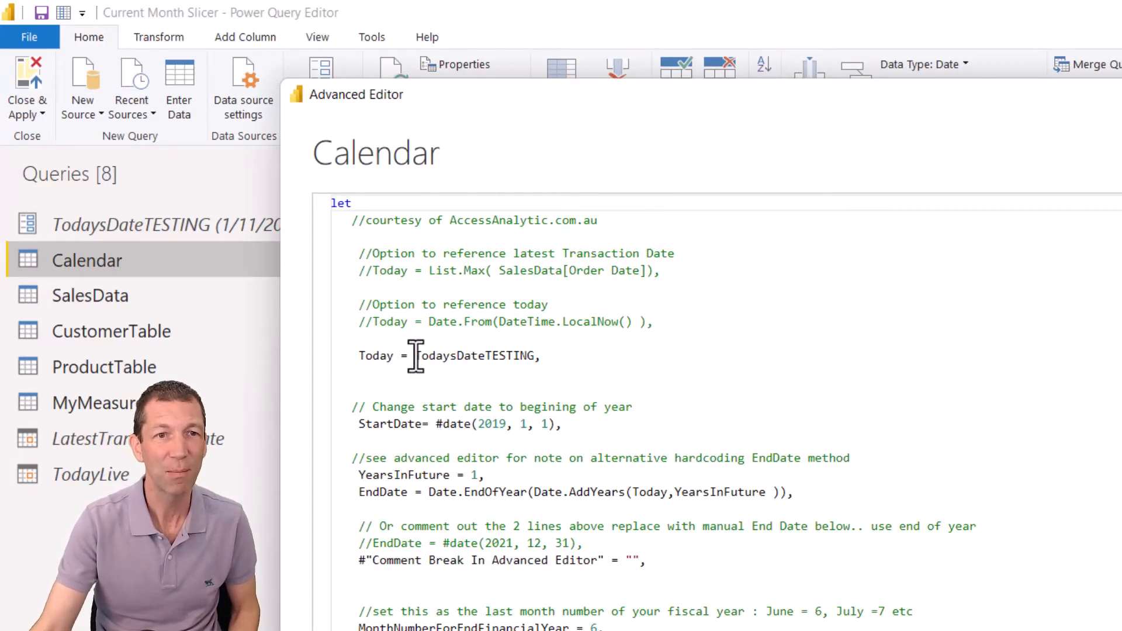
pyautogui.doubleClick(476, 356)
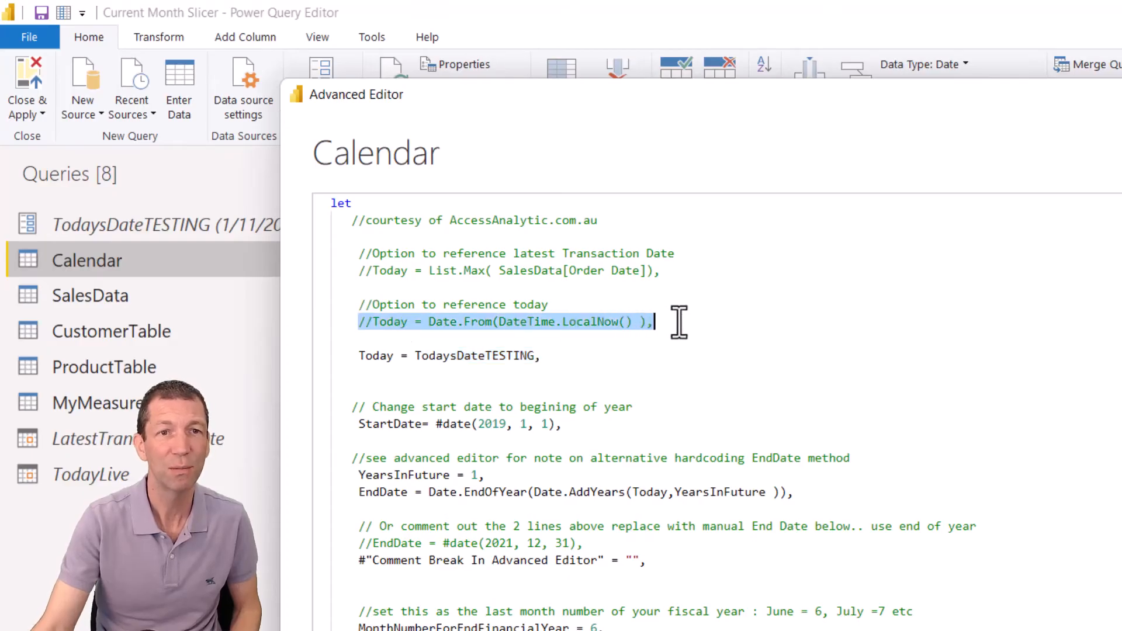
pyautogui.click(622, 270)
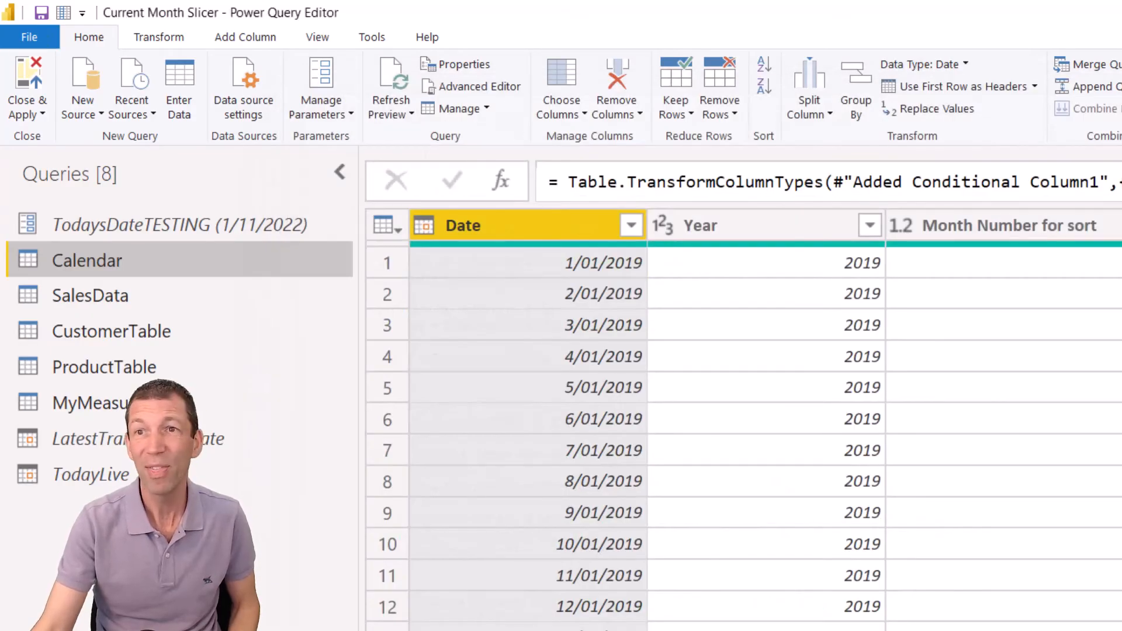
pyautogui.moveTo(1101, 275)
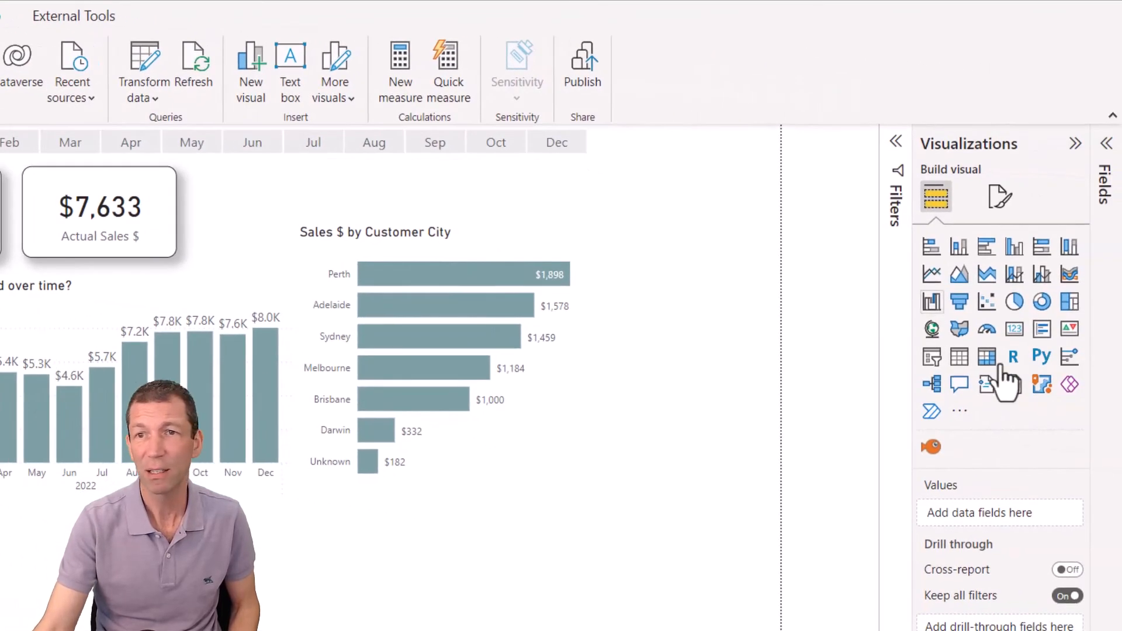
# Step: Select Month with Current in the Fields pane and open its Sort by column option
pyautogui.click(1105, 143)
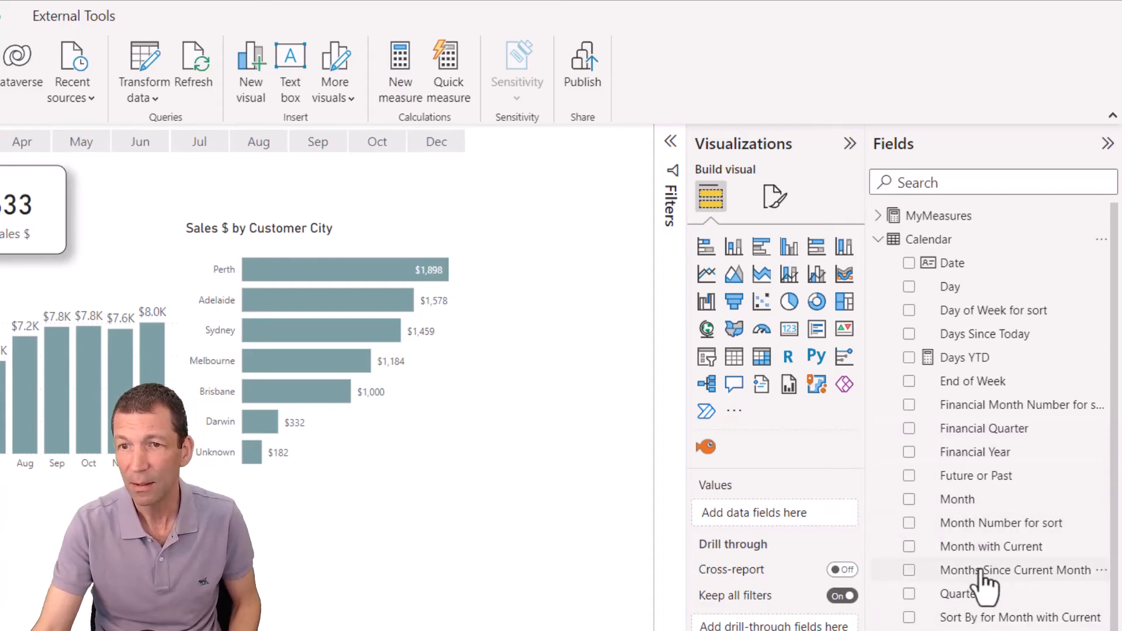
pyautogui.click(990, 546)
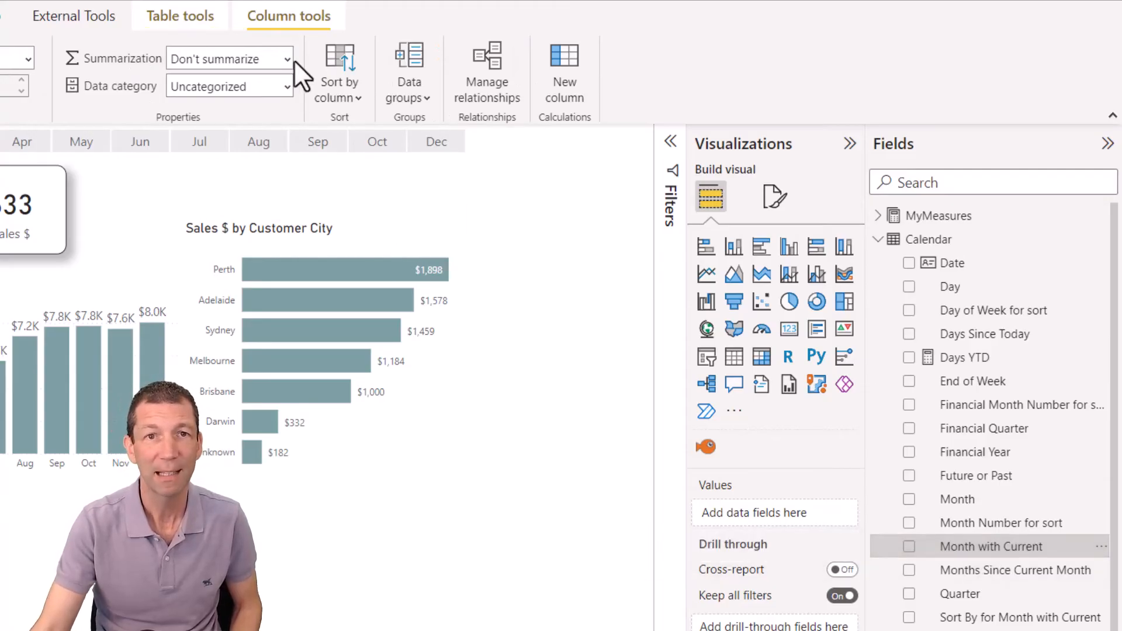
pyautogui.click(339, 76)
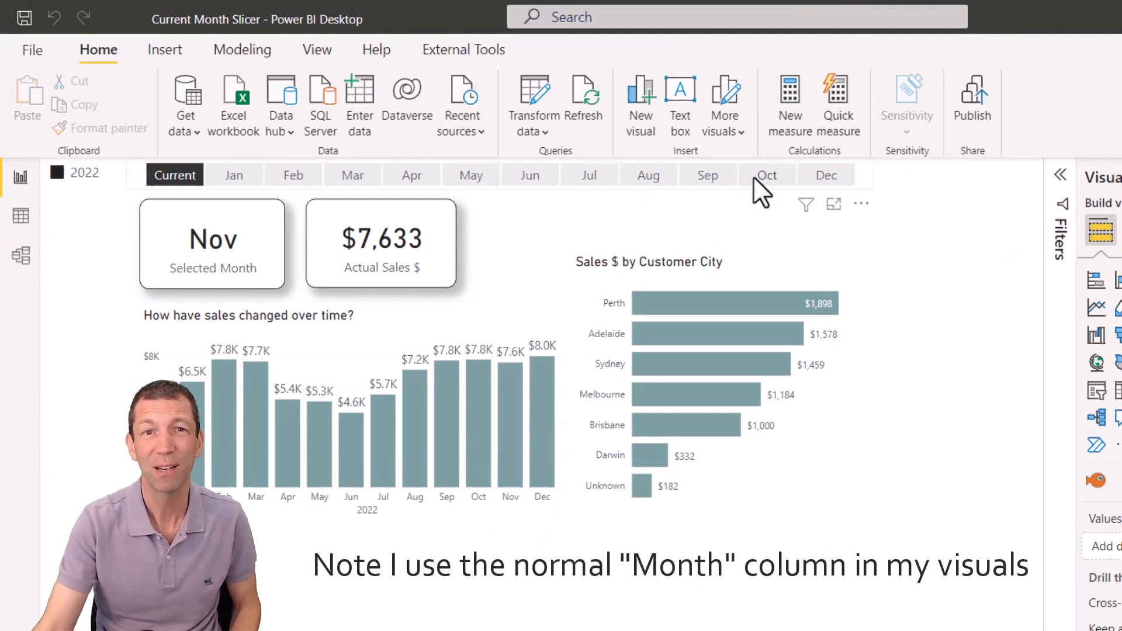
pyautogui.moveTo(794, 197)
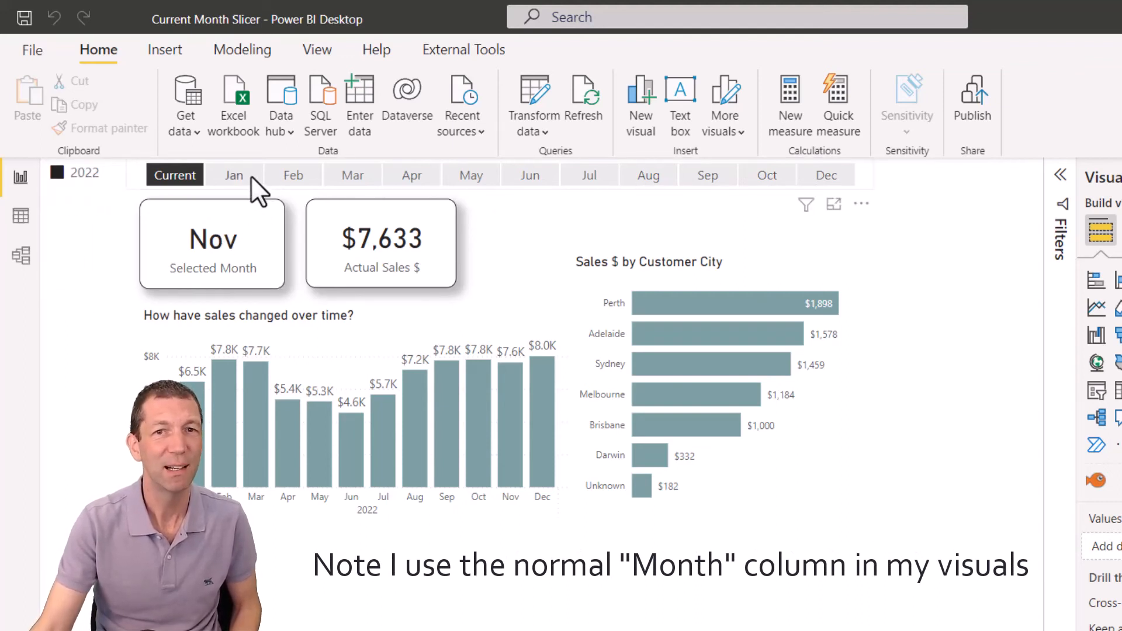
pyautogui.click(233, 175)
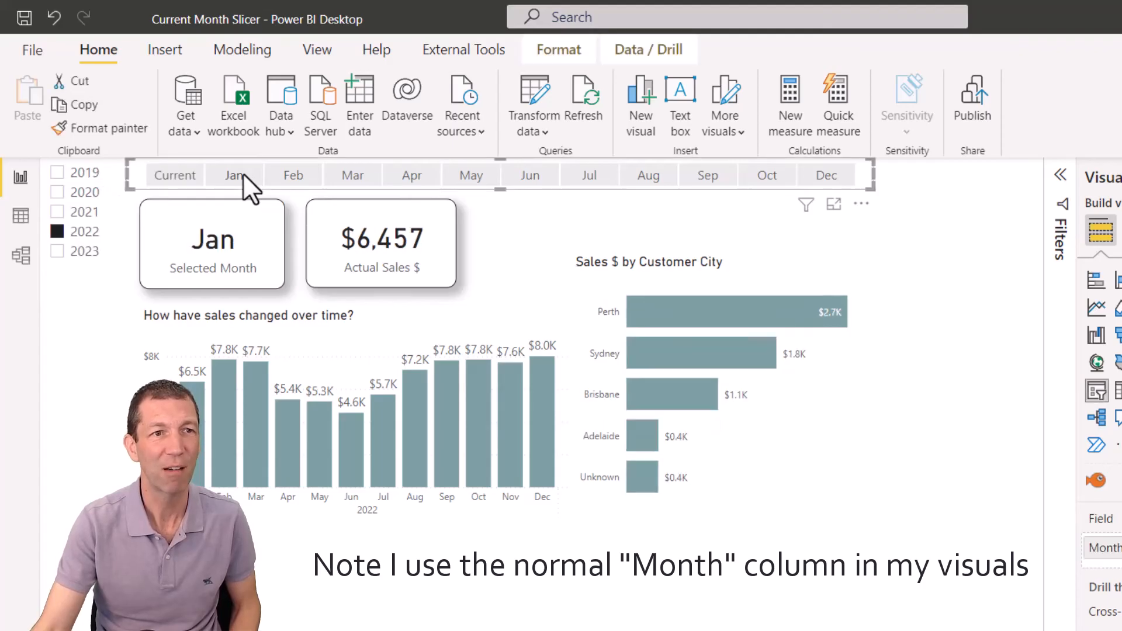
pyautogui.click(79, 211)
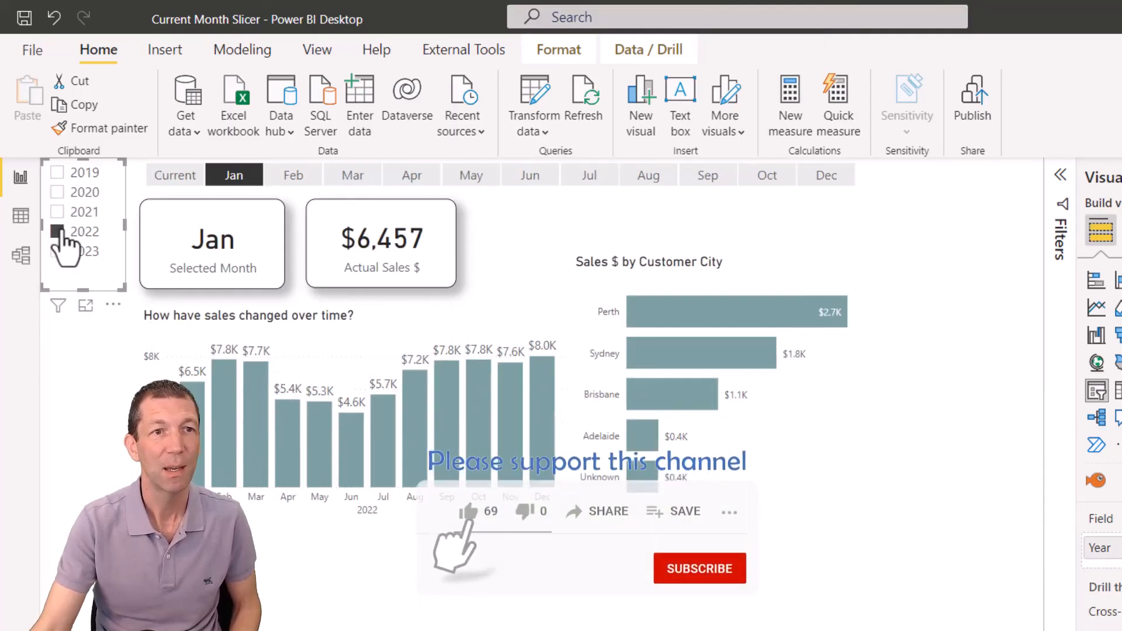
pyautogui.click(174, 174)
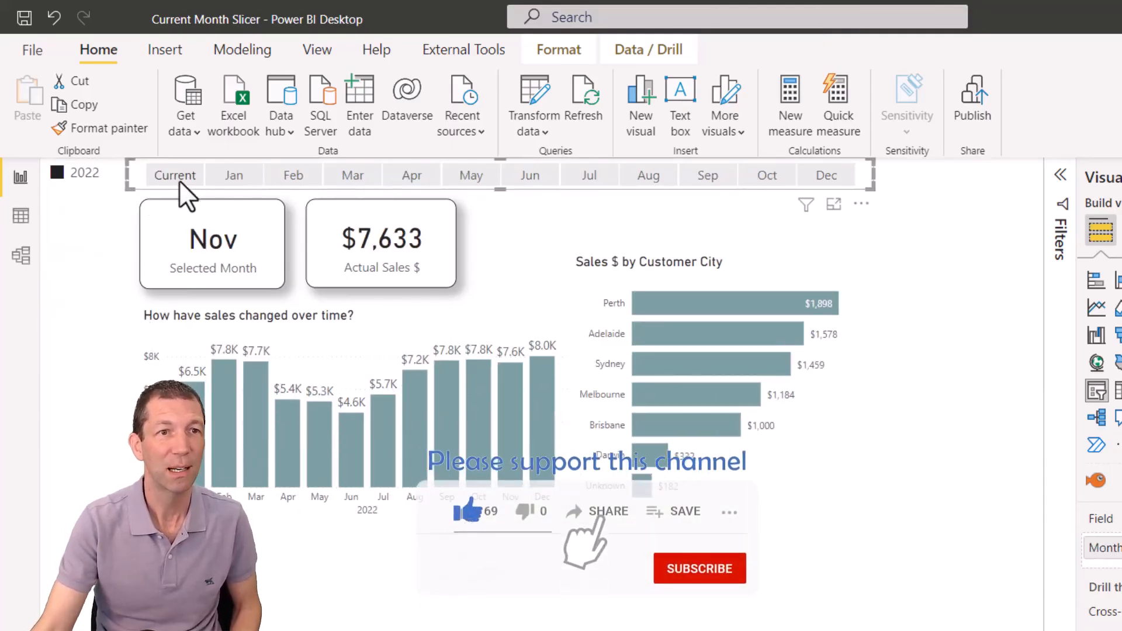
pyautogui.click(174, 174)
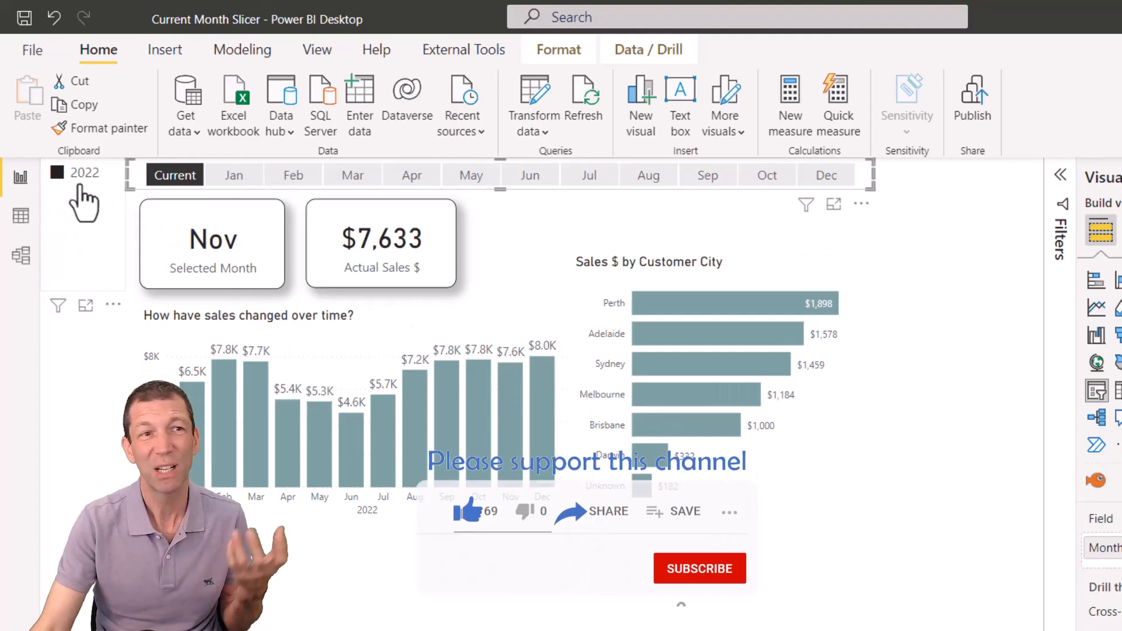